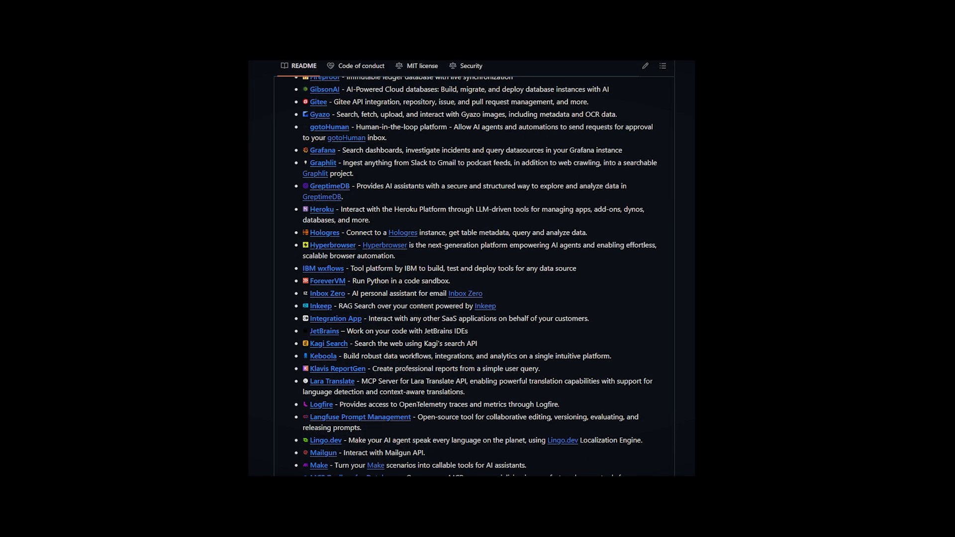
Scroll through the README's official integrations list on the servers repository page
scroll(down, 3)
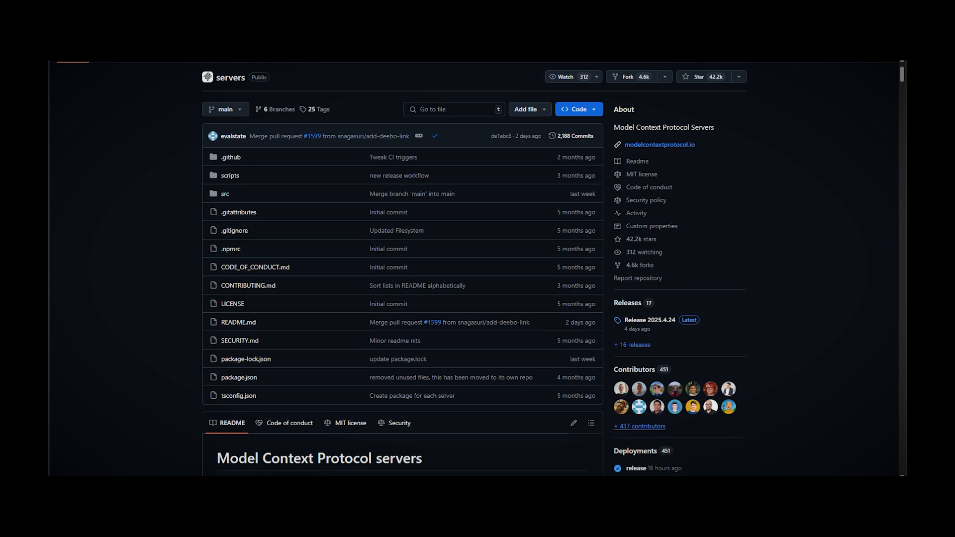
Scroll down the servers README past the reference and third-party server lists
scroll(down, 3)
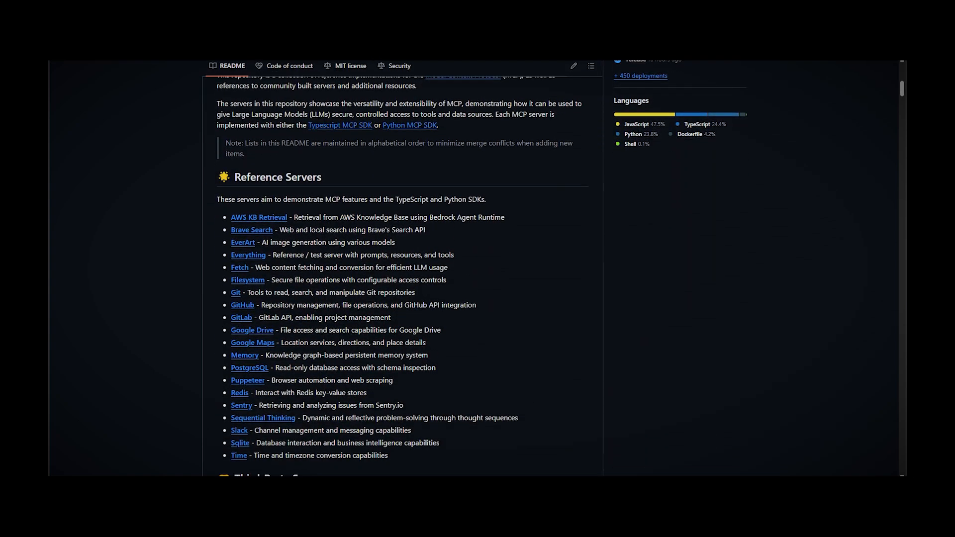
scroll(down, 3)
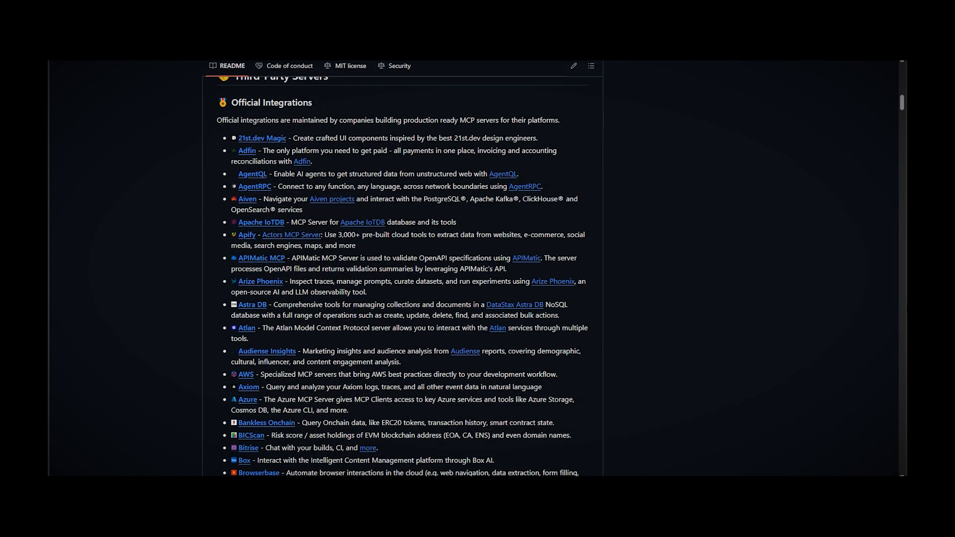
scroll(down, 3)
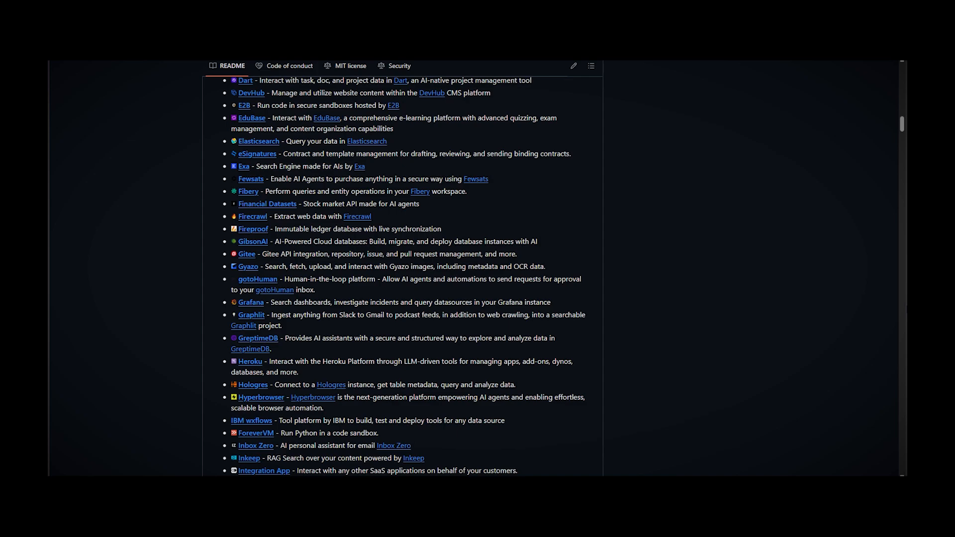
scroll(down, 3)
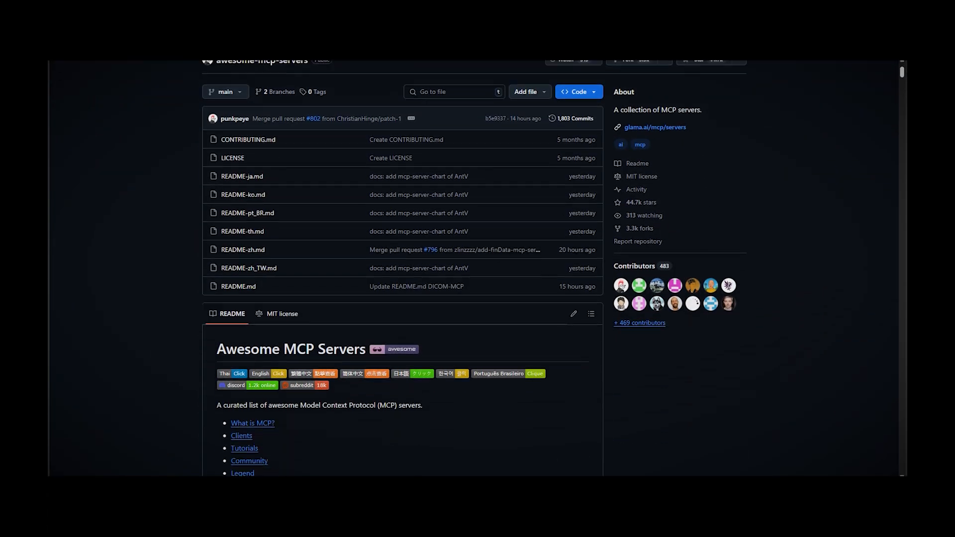
Scroll further down the awesome-mcp-servers README before switching to nodejs.org
scroll(down, 3)
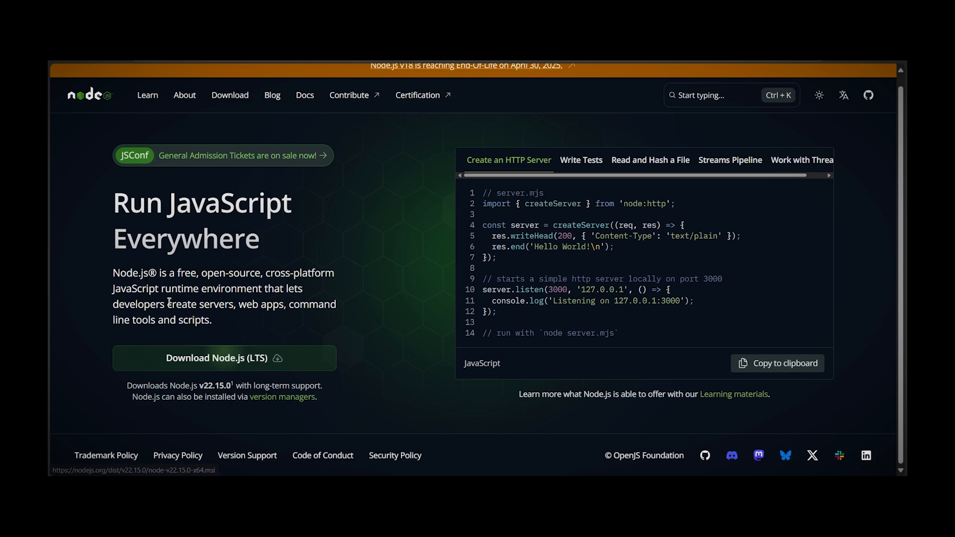
mouse_move(68, 204)
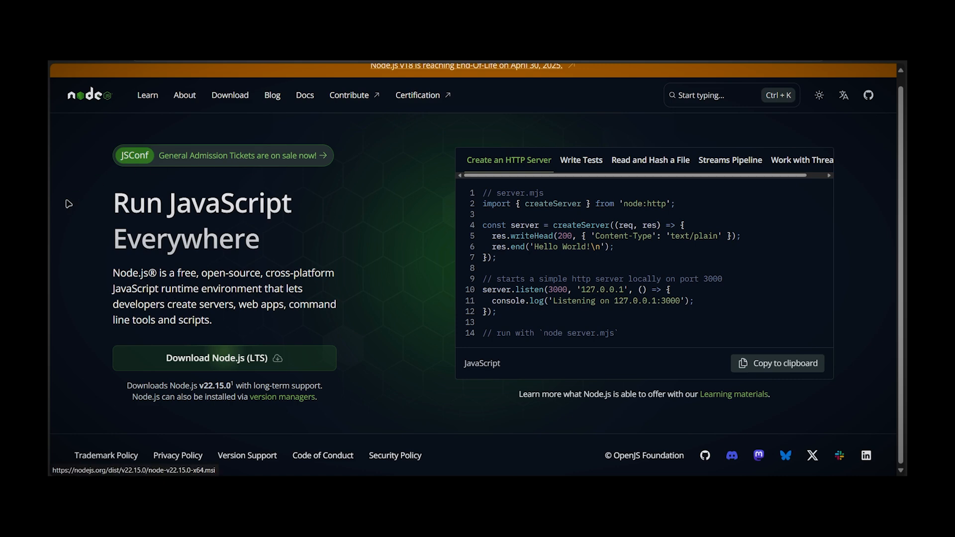
mouse_move(139, 384)
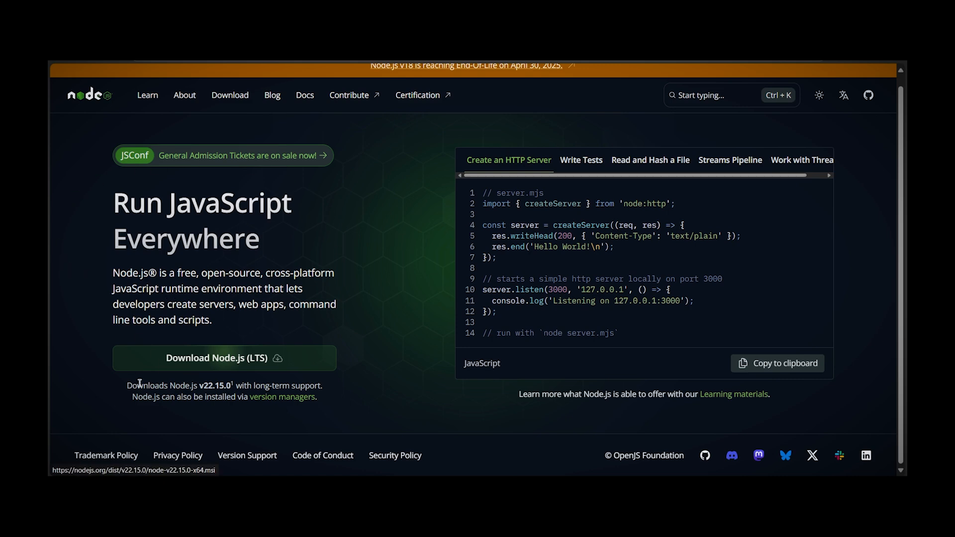
mouse_move(464, 279)
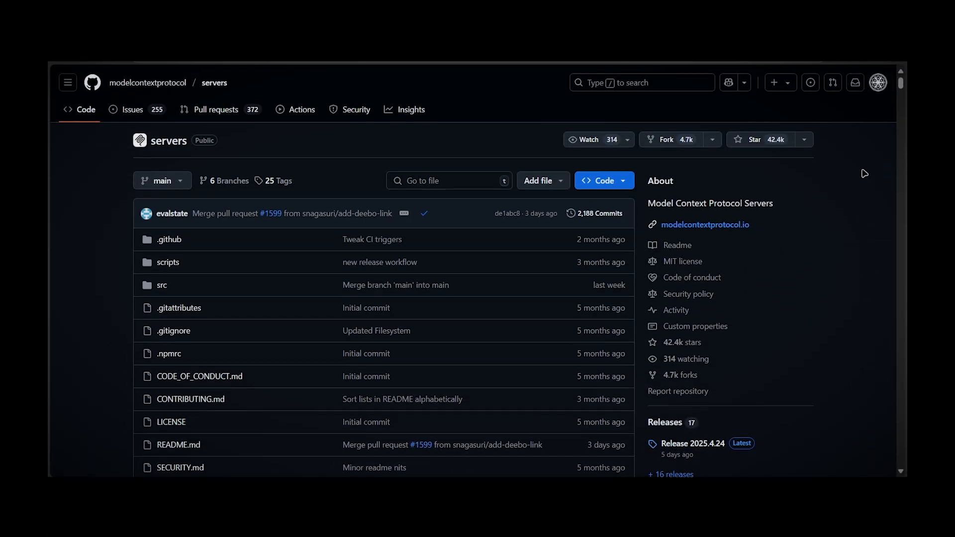
Find 'filesystem' and 'discord' in the servers README with the browser search
scroll(down, 3)
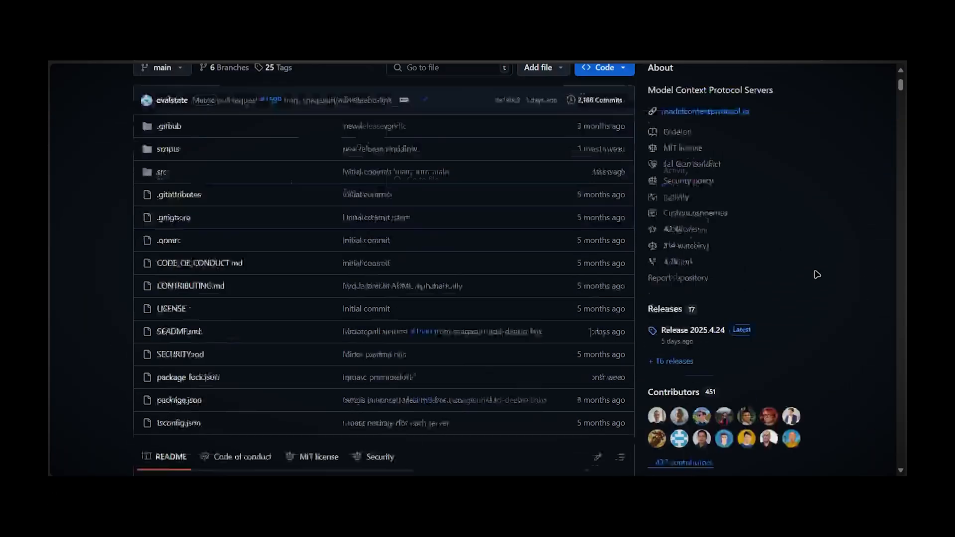
scroll(down, 3)
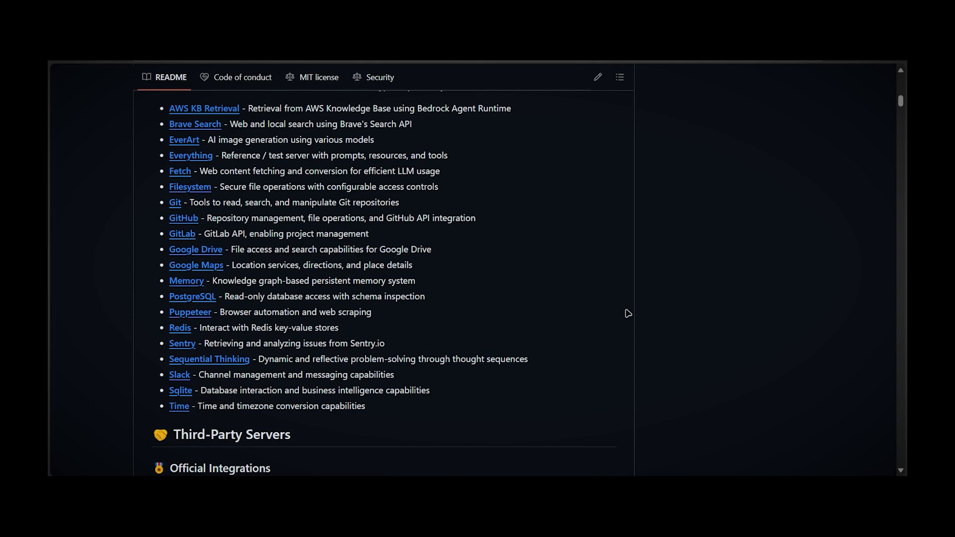
mouse_move(154, 125)
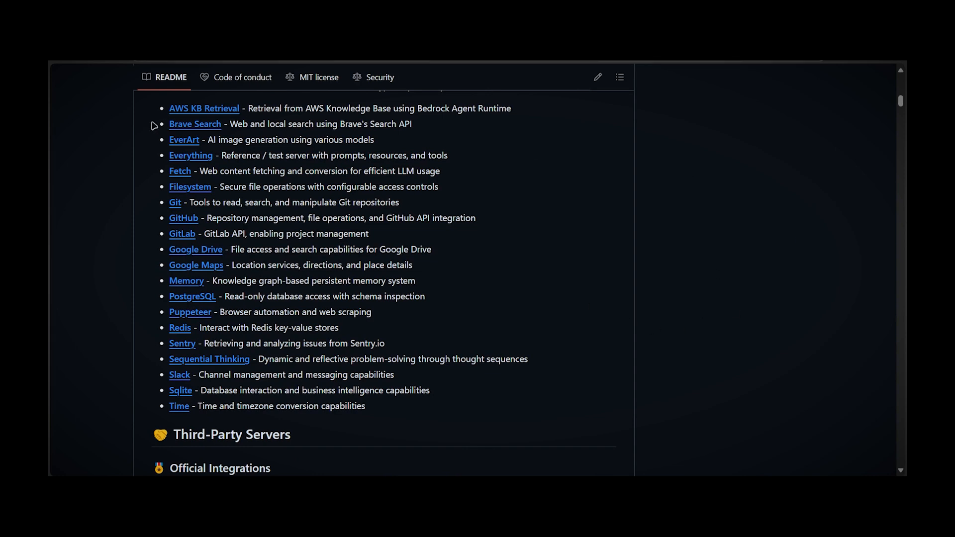
mouse_move(189, 186)
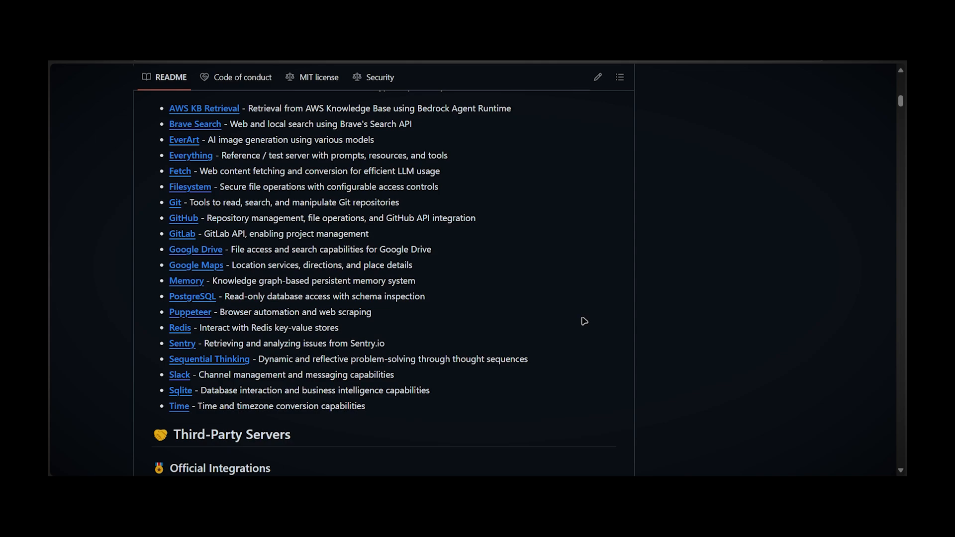
text(filesystem)
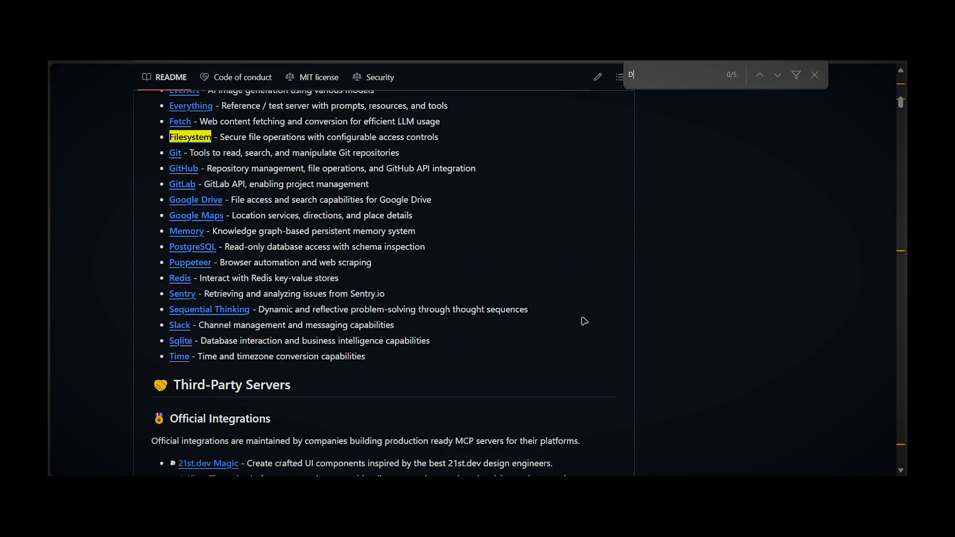
text(isco)
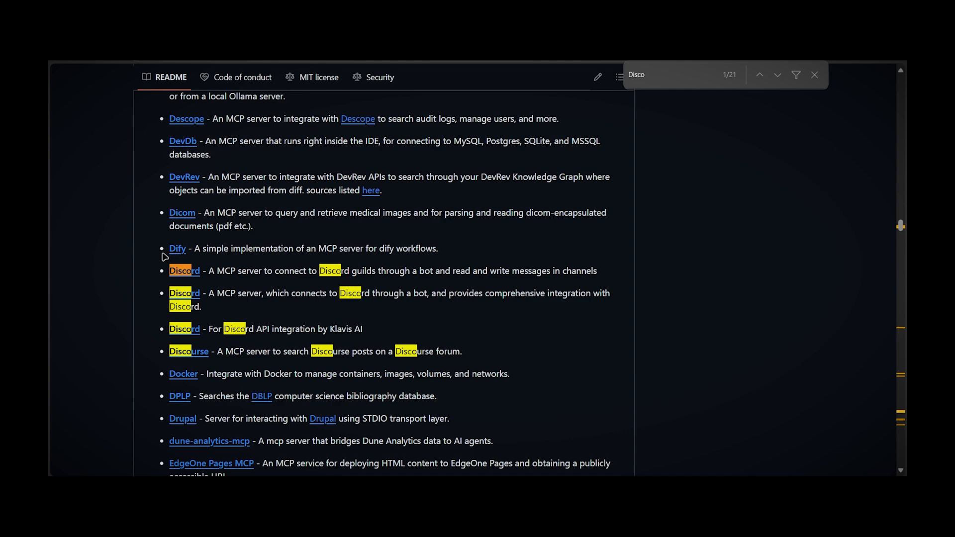
mouse_move(184, 271)
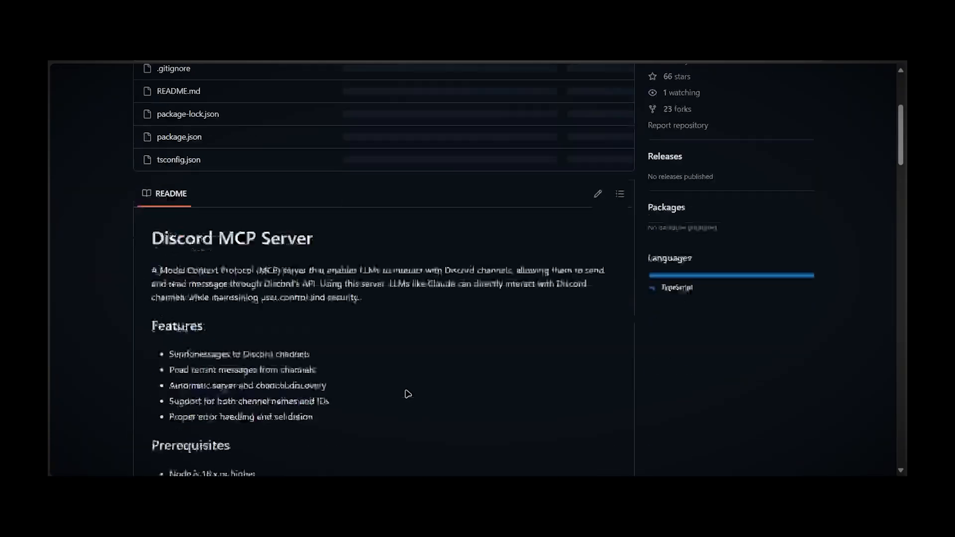
Scroll through the Discord server's setup before opening src/filesystem
scroll(down, 3)
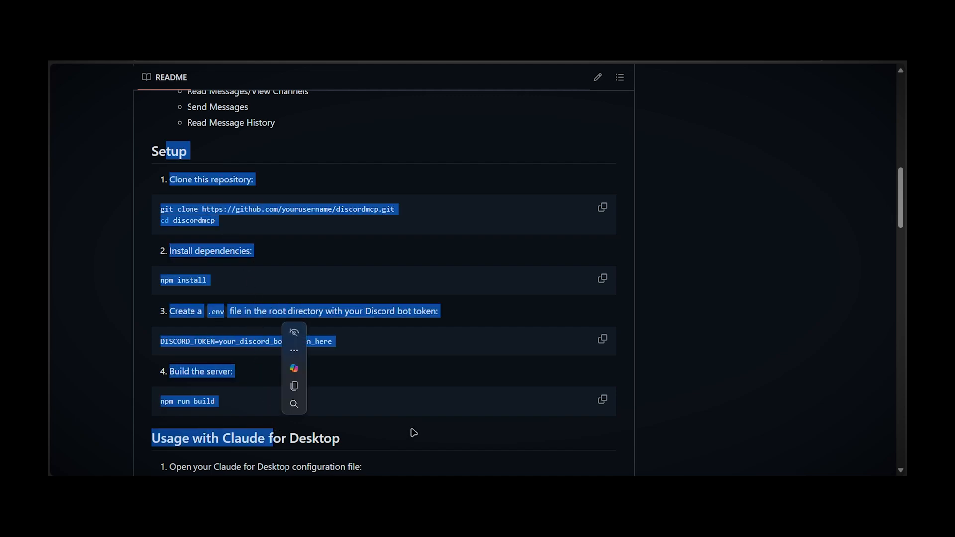
scroll(down, 3)
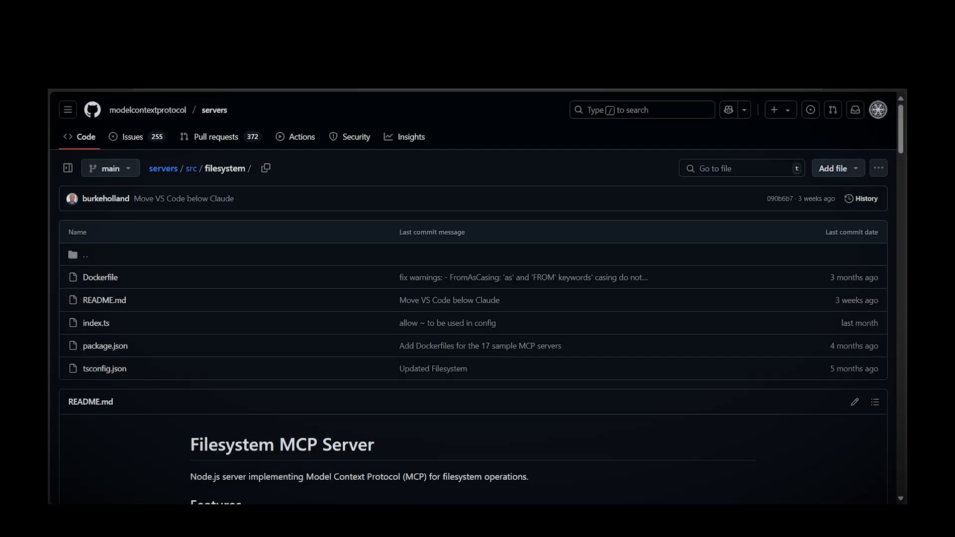
Select the NPX configuration block in the filesystem server README for copying
scroll(down, 3)
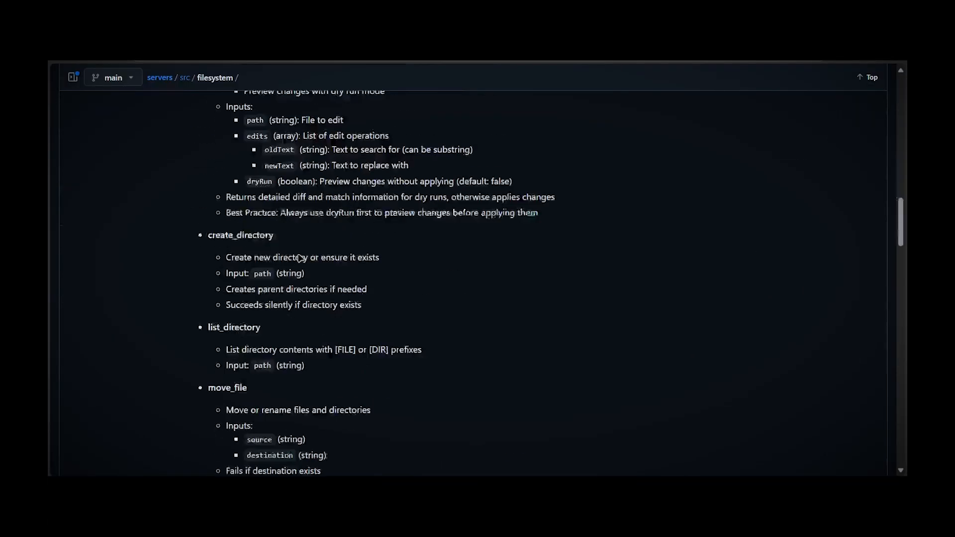
scroll(down, 3)
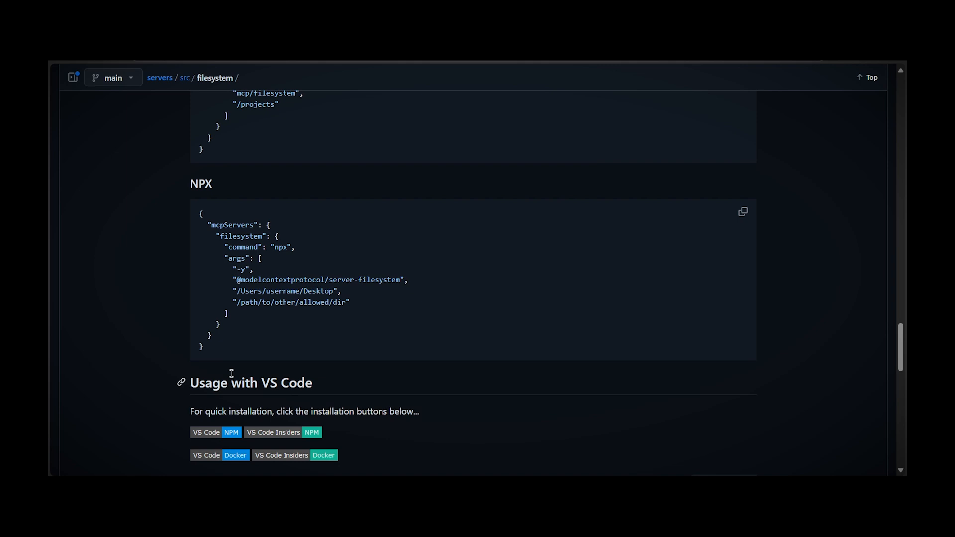
drag(200, 213, 203, 346)
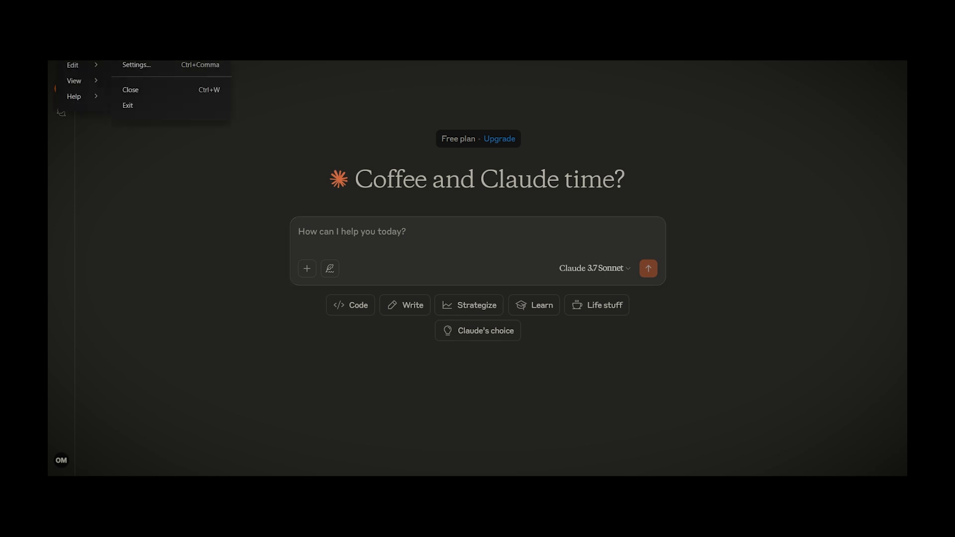
Reach the config folder via Claude's settings and open claude_desktop_config.json for editing
click(136, 65)
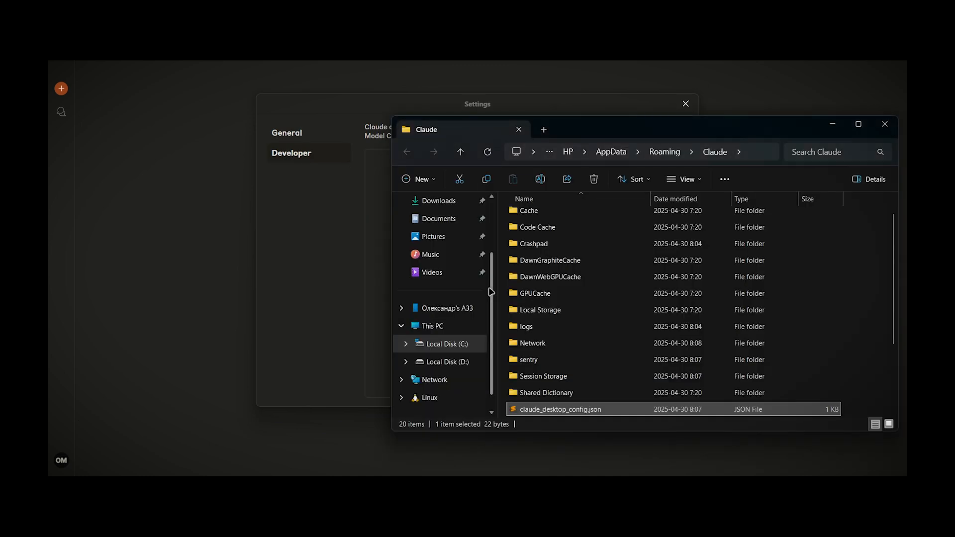
mouse_move(517, 419)
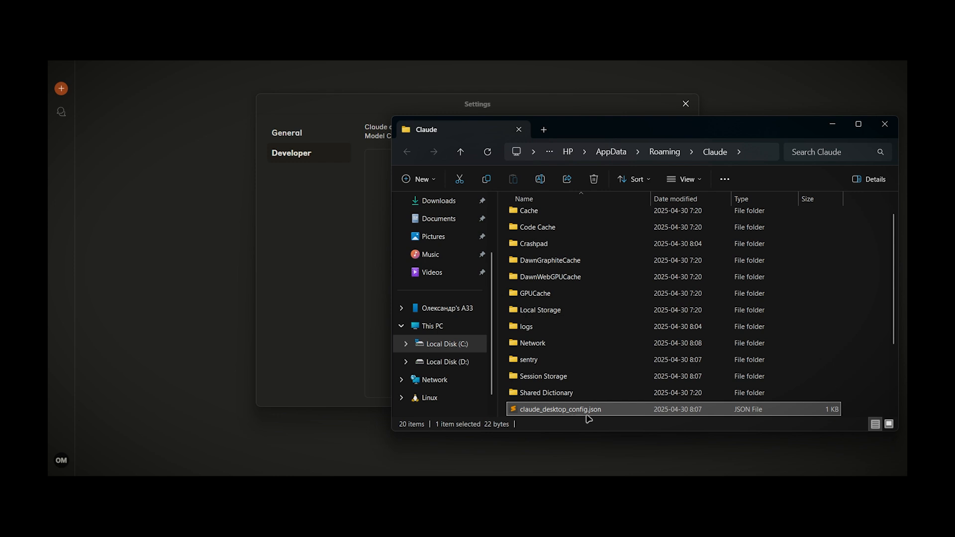
double_click(560, 409)
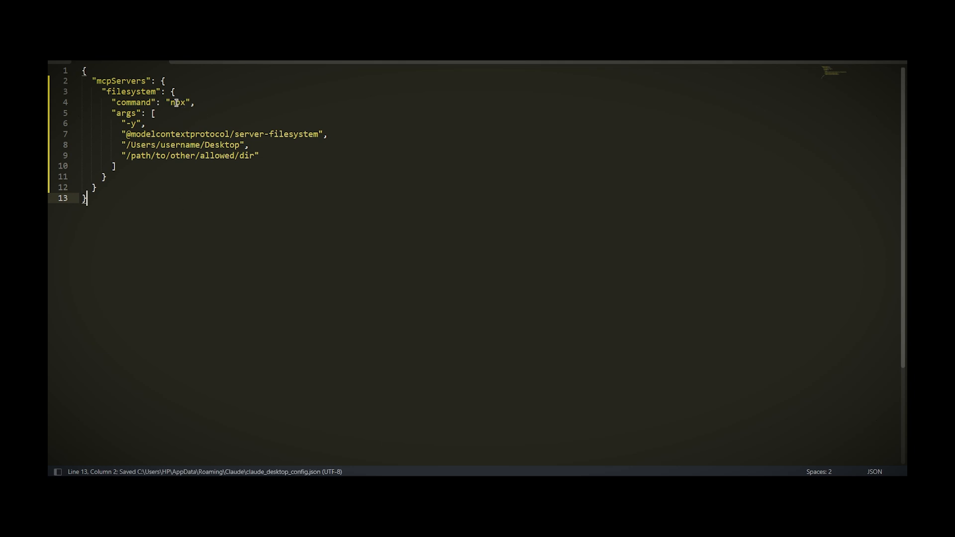
Add "/c" and "npx" argument lines so the filesystem server launches through cmd
double_click(180, 103)
text(cmd)
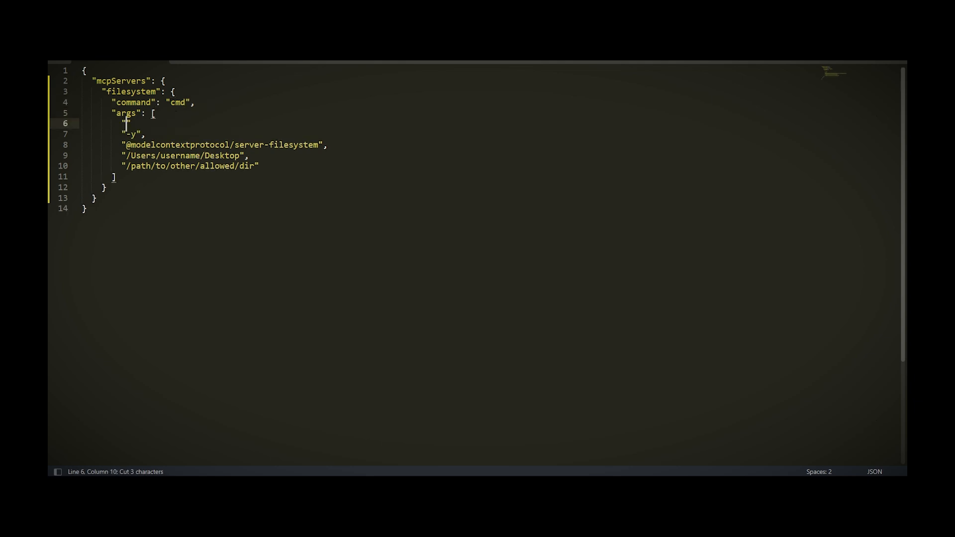
text(/c)
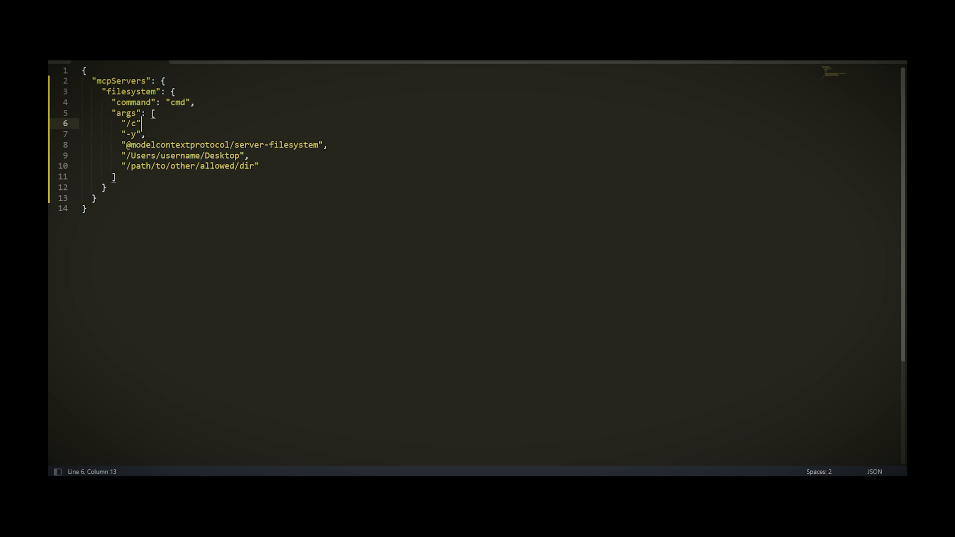
key(Enter)
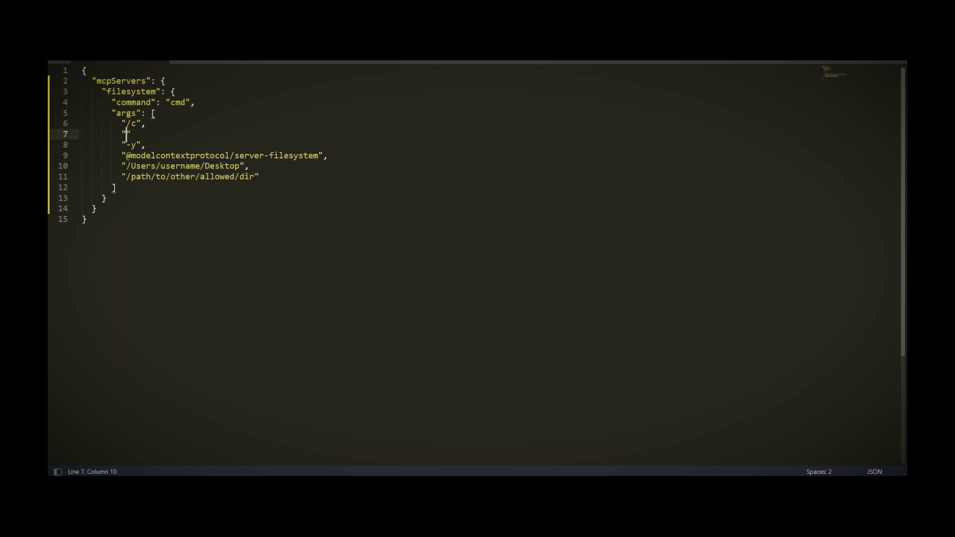
text(npx)
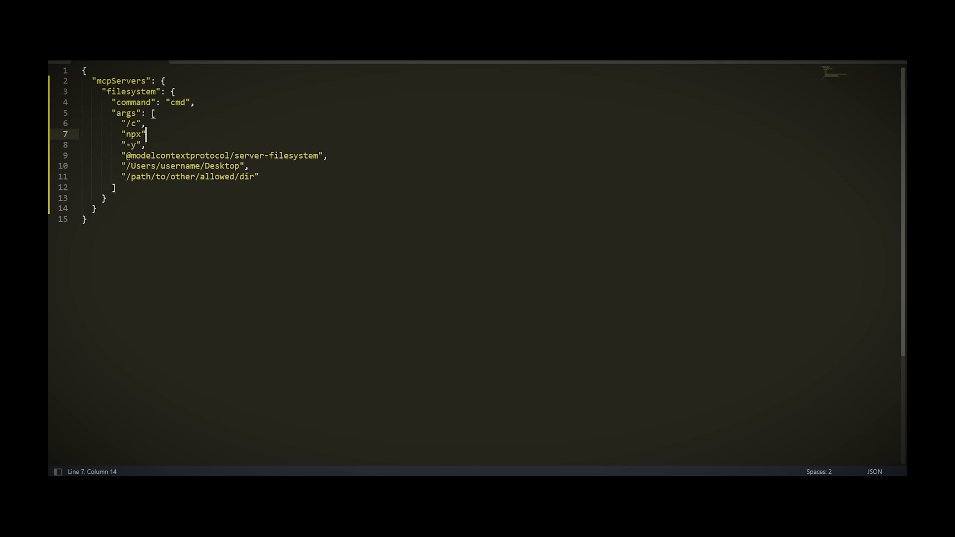
text(,)
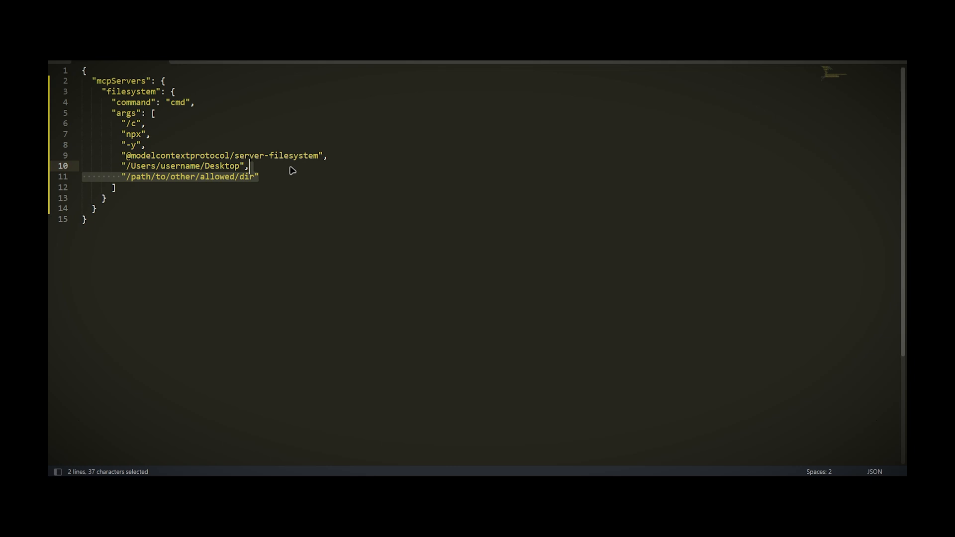
Delete the /path/to/other/allowed/dir line, keeping only the Desktop path
key(Delete)
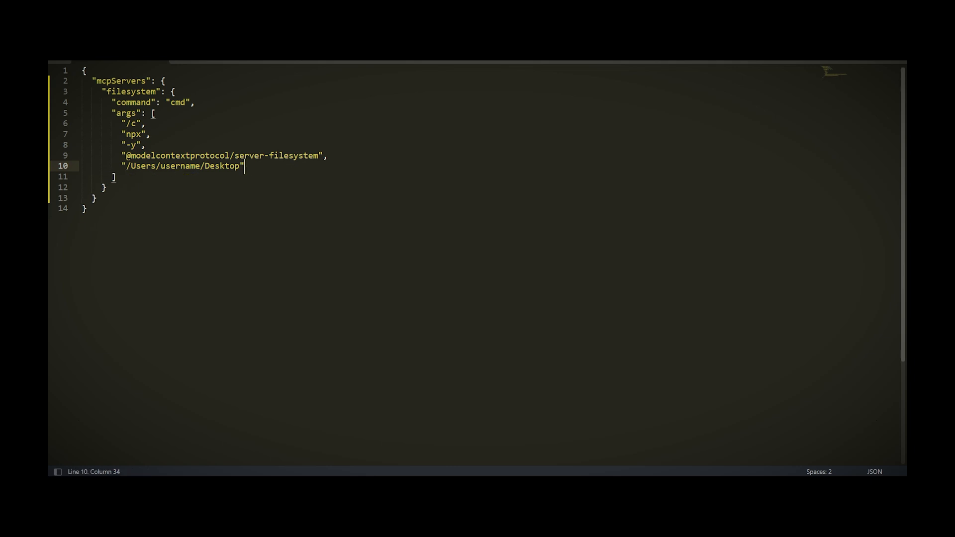
double_click(177, 166)
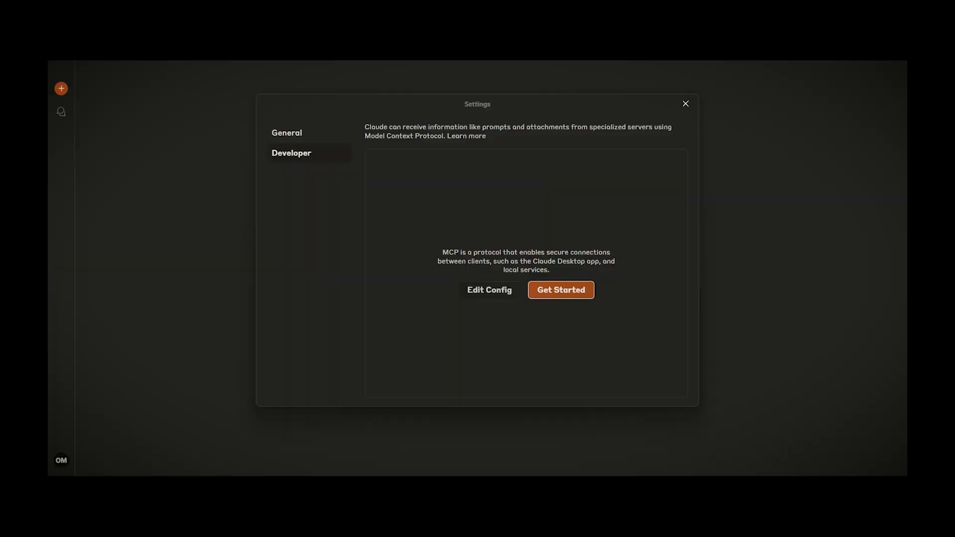
mouse_move(339, 136)
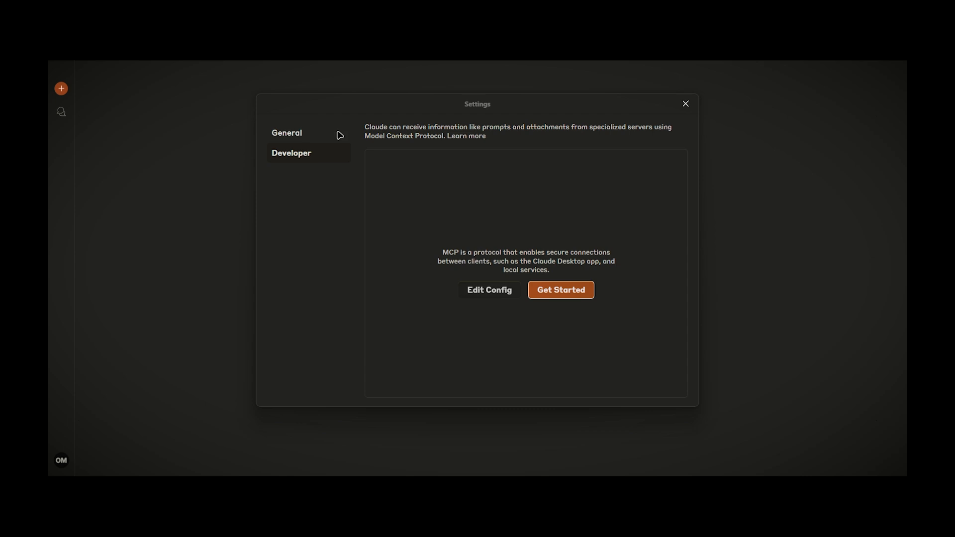
mouse_move(458, 323)
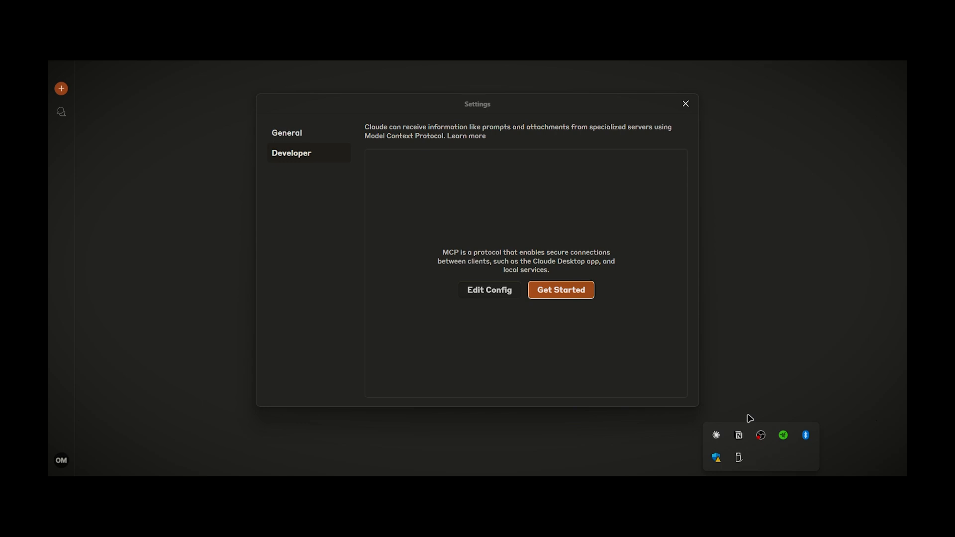
Restart Claude Desktop so it loads the new filesystem server configuration
click(685, 103)
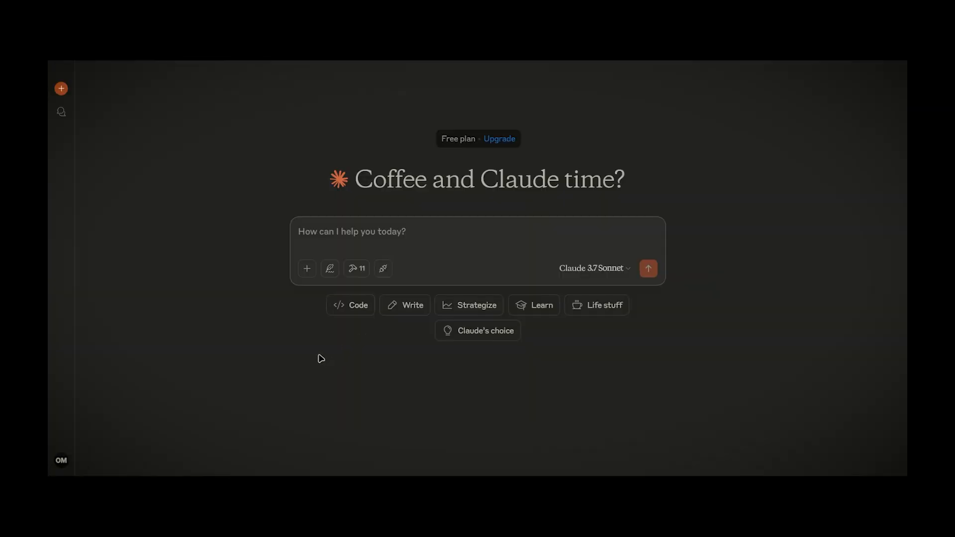
mouse_move(356, 269)
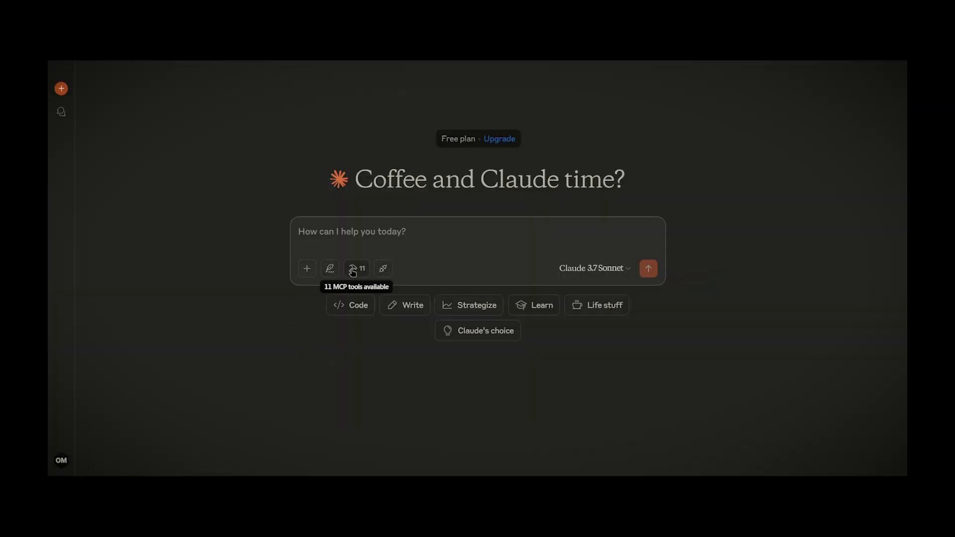
click(356, 269)
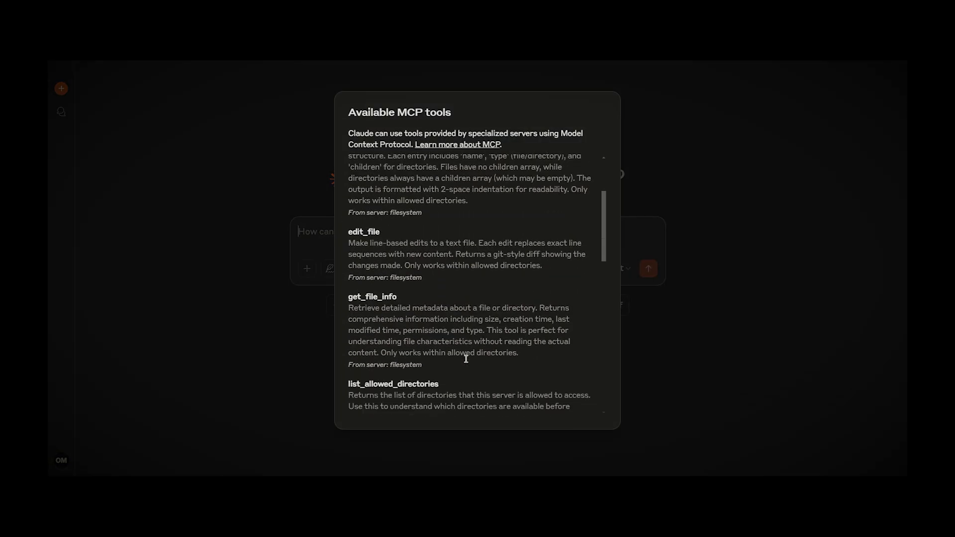
scroll(down, 3)
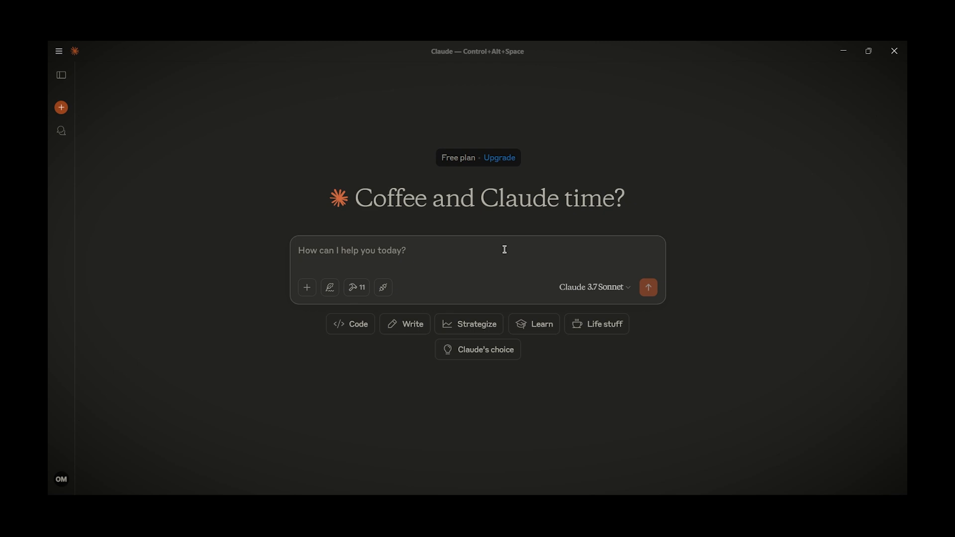
Ask Claude to 'Create a file MCP_TEST.txt on my desktop'
key(alt+tab)
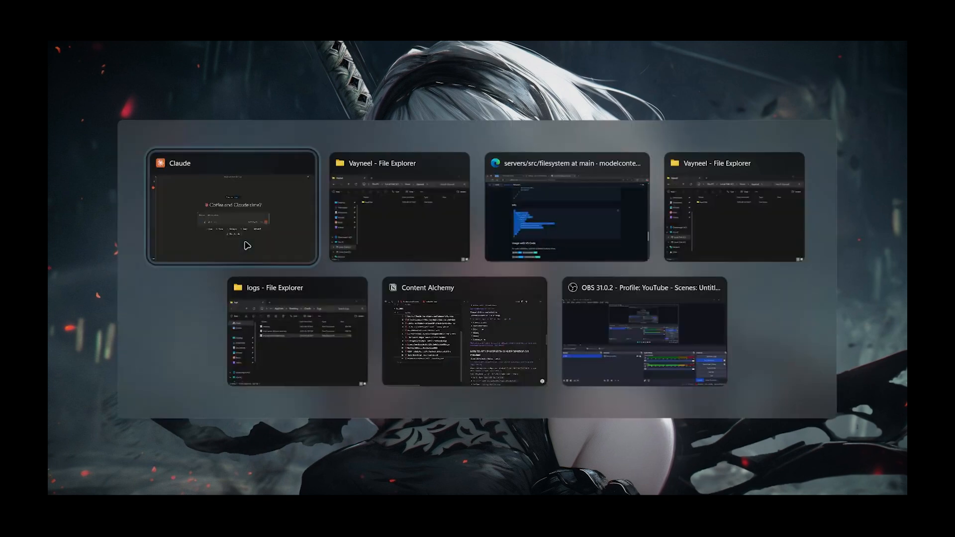
click(231, 206)
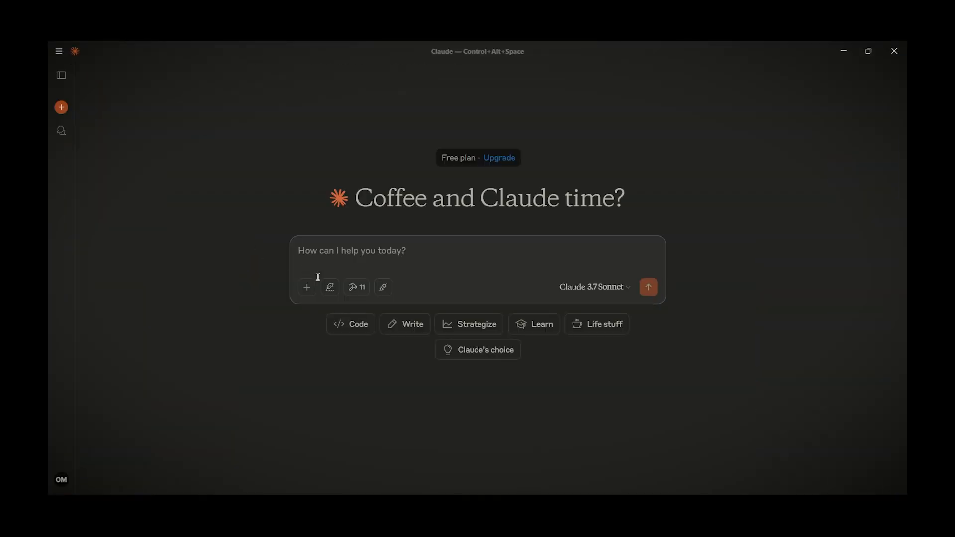
text(Create a f)
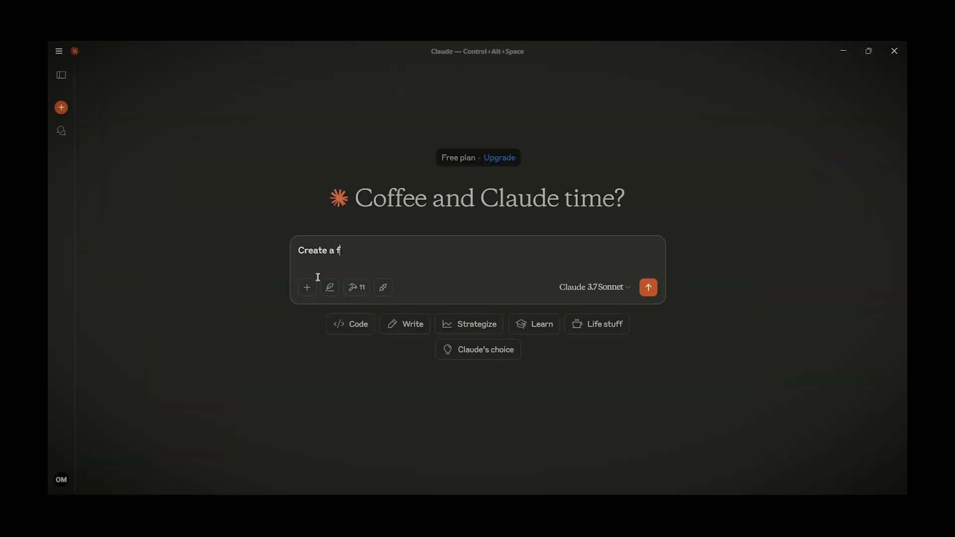
text(ile)
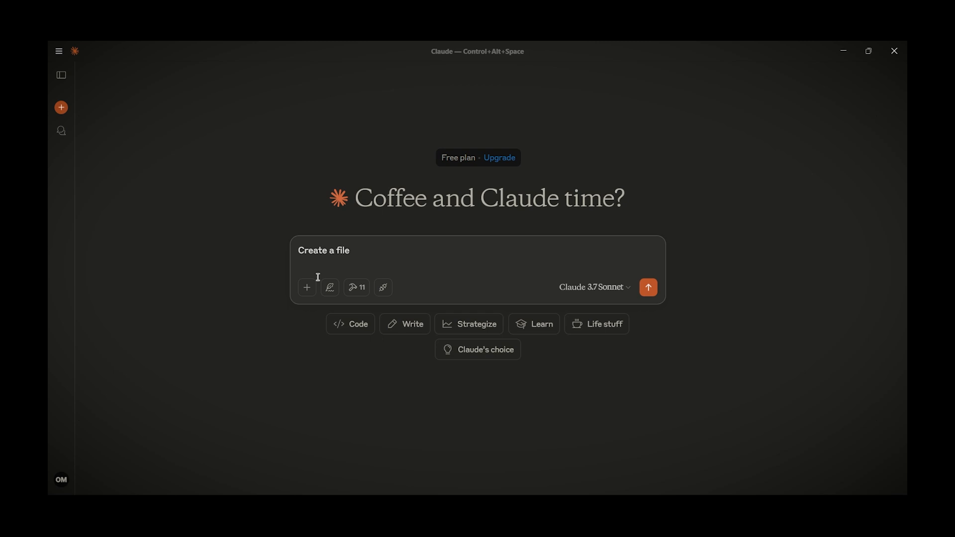
text(MCP_TEST)
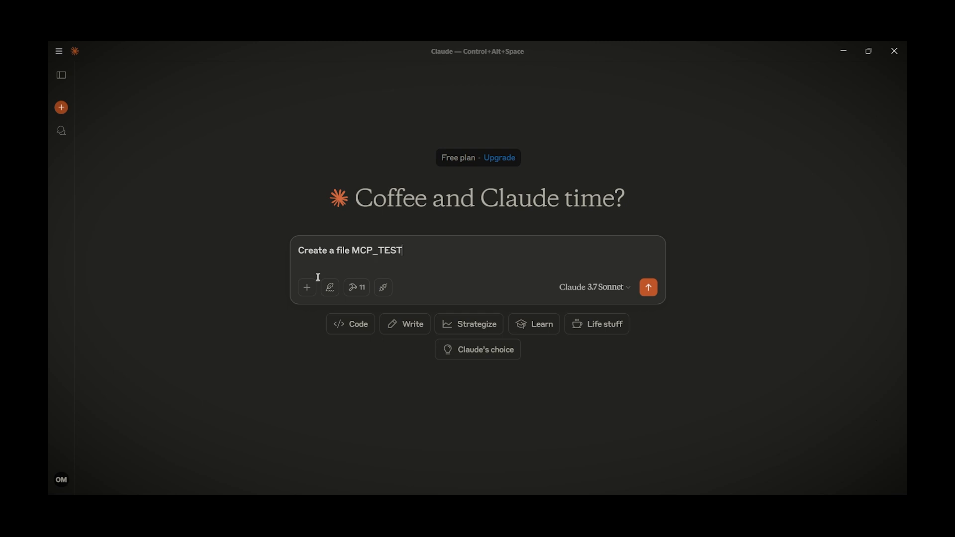
text(.txt on)
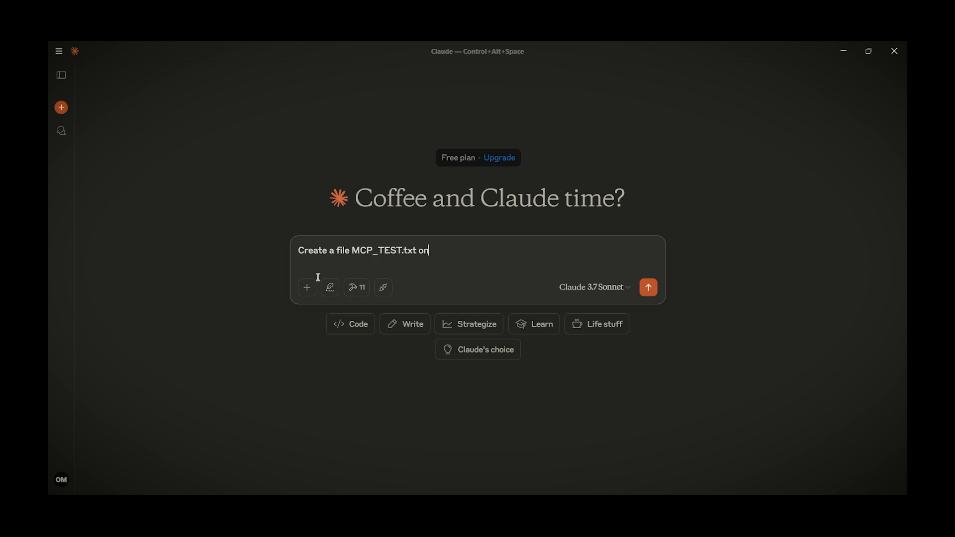
text(my desktop)
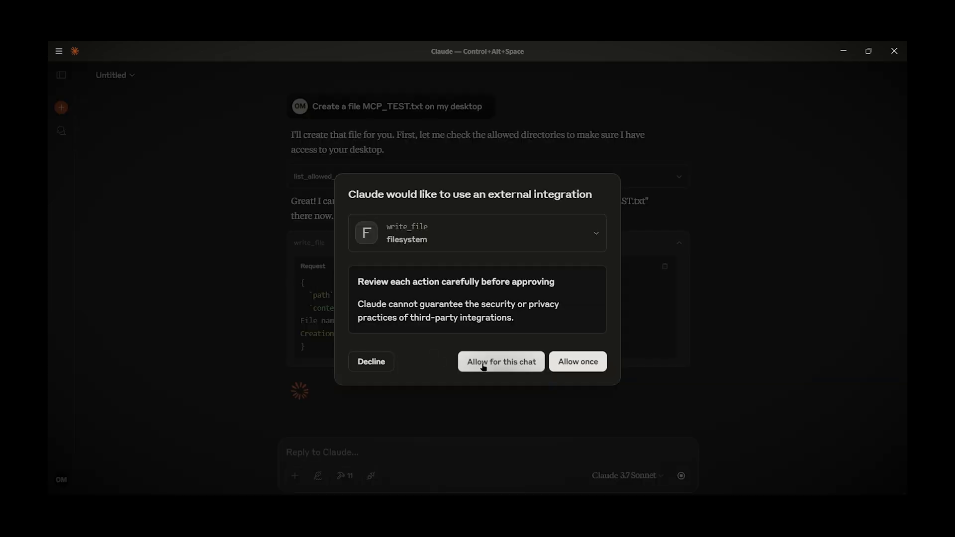
Allow the filesystem tool to write for this chat, then minimize Claude to reveal the desktop
click(500, 361)
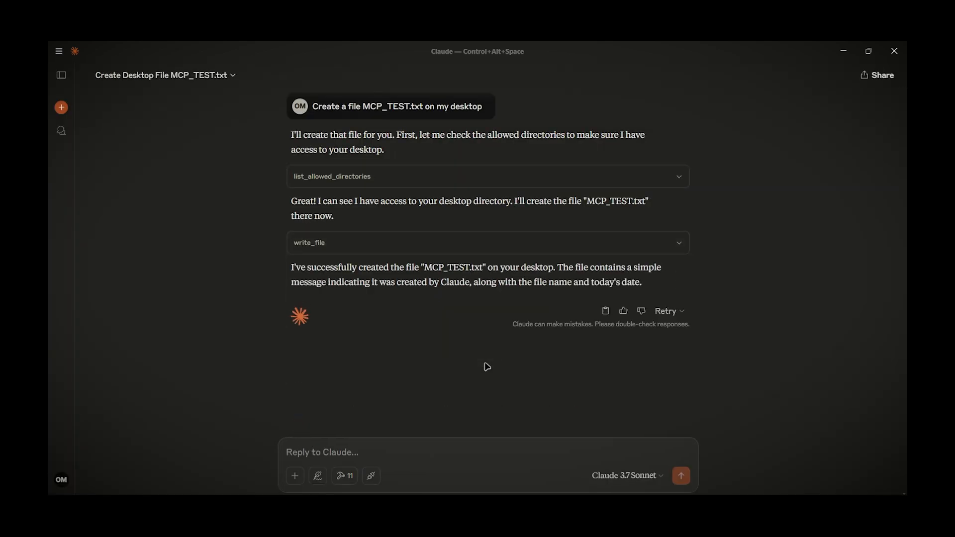
click(842, 51)
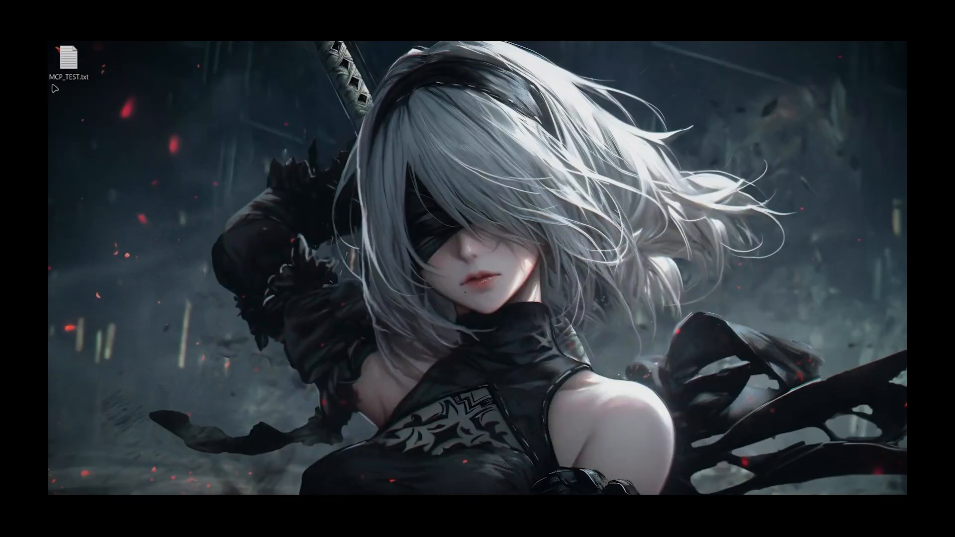
mouse_move(67, 58)
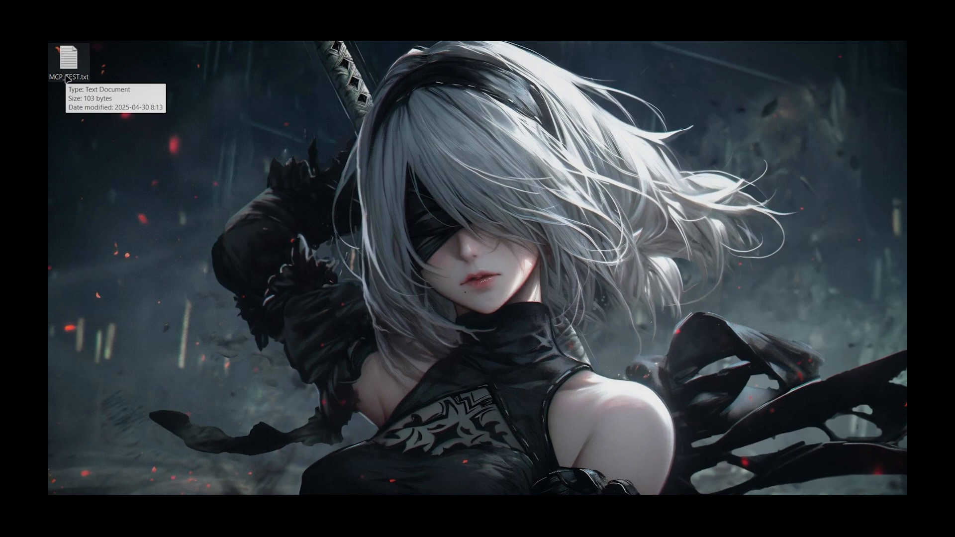
Open MCP_TEST.txt from the desktop in Notepad and select all its text
double_click(68, 58)
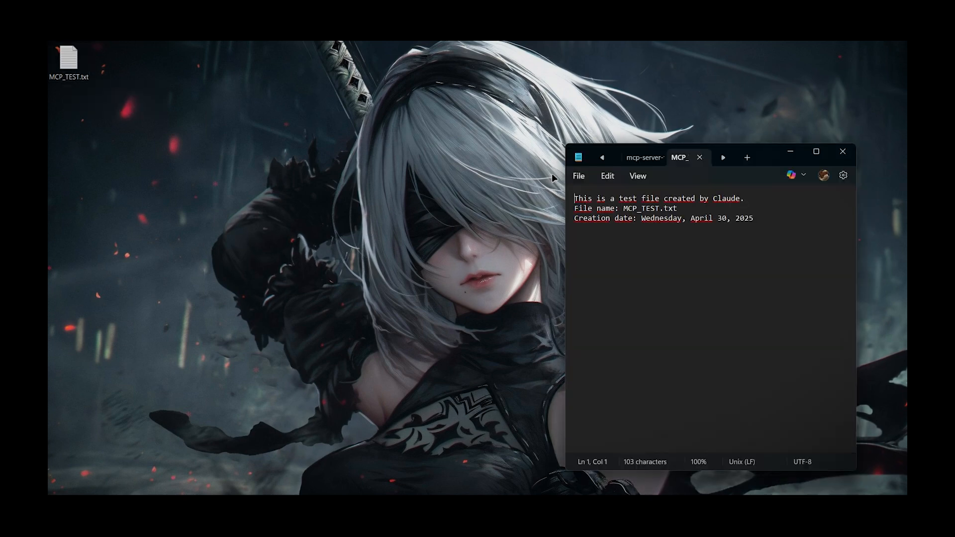
key(ctrl+a)
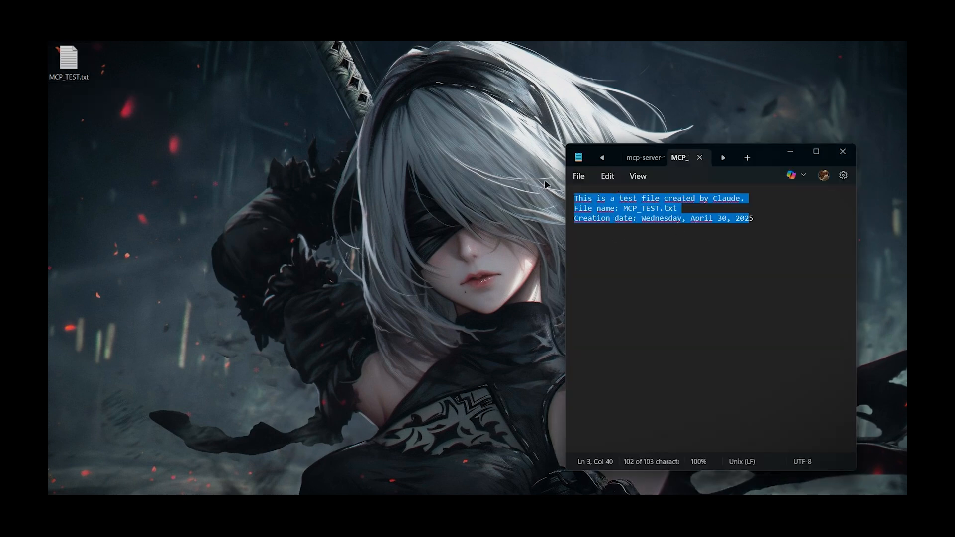